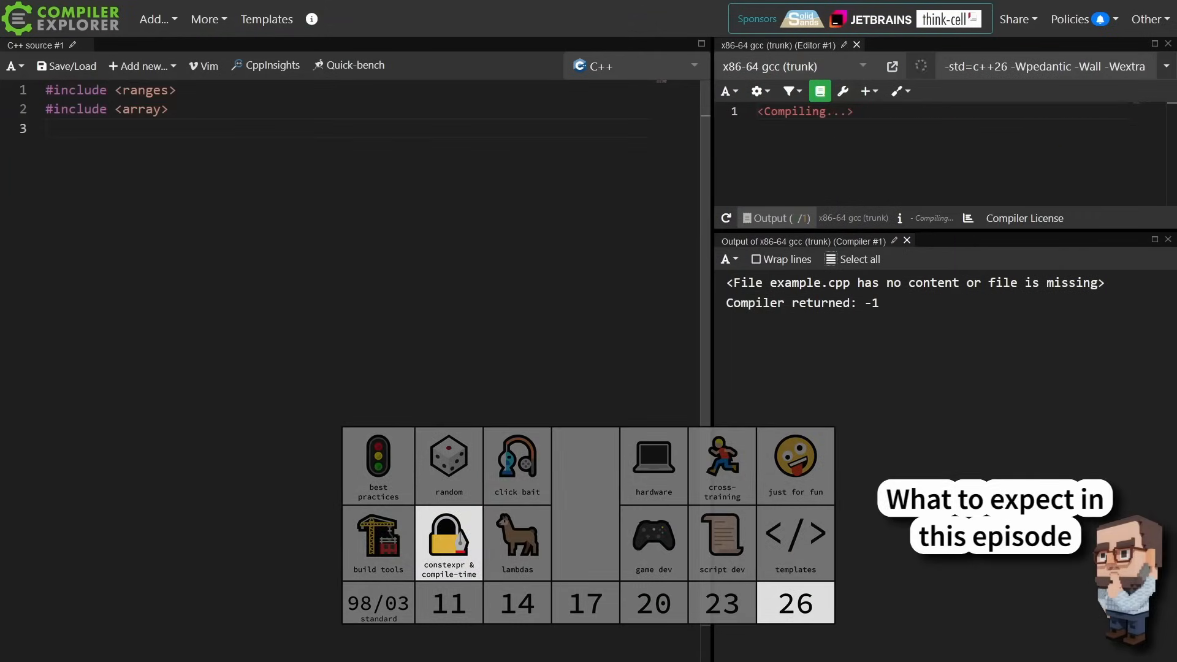
Step: Write an empty int main() below the <ranges> and <array> includes
type("int ma")
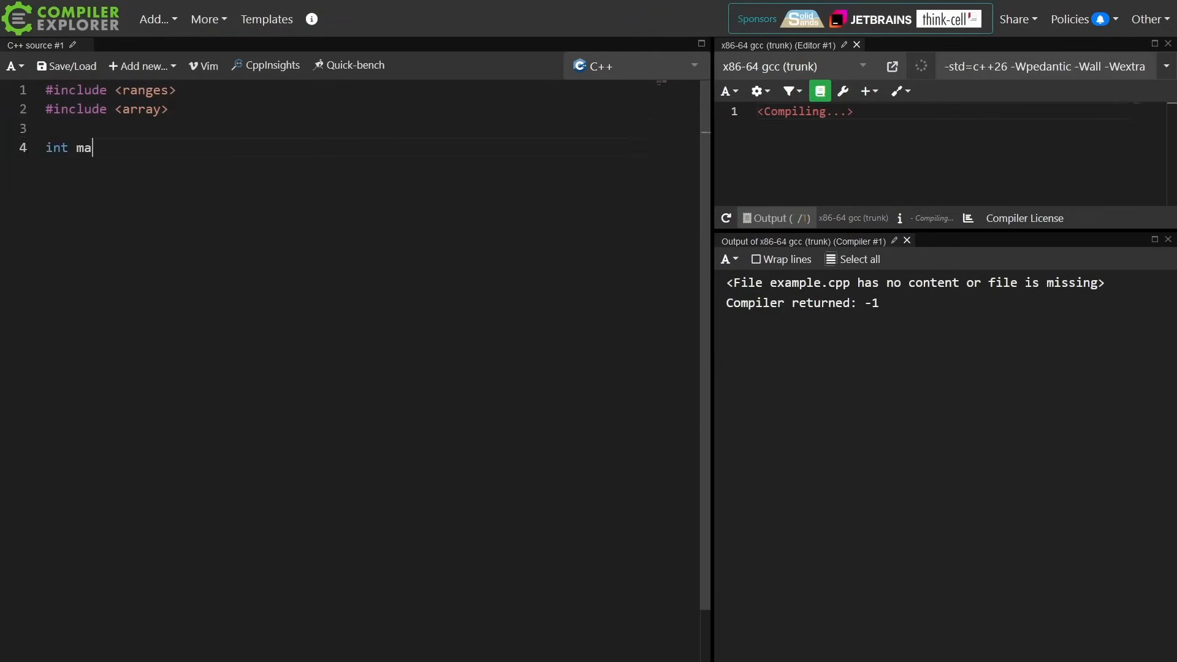
type("in()")
type("{")
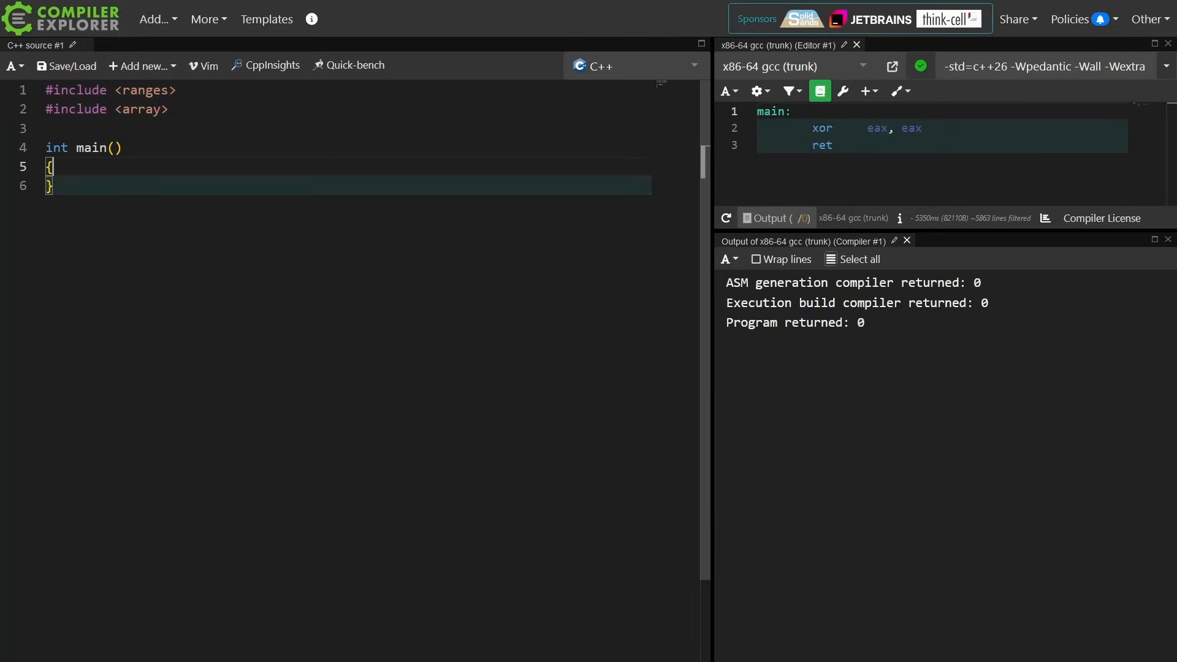
Step: Declare std::array a1{1,2,3,4} and a2{5,6,7,8,9}, then begin a range-for over std::views::concat
type("std:")
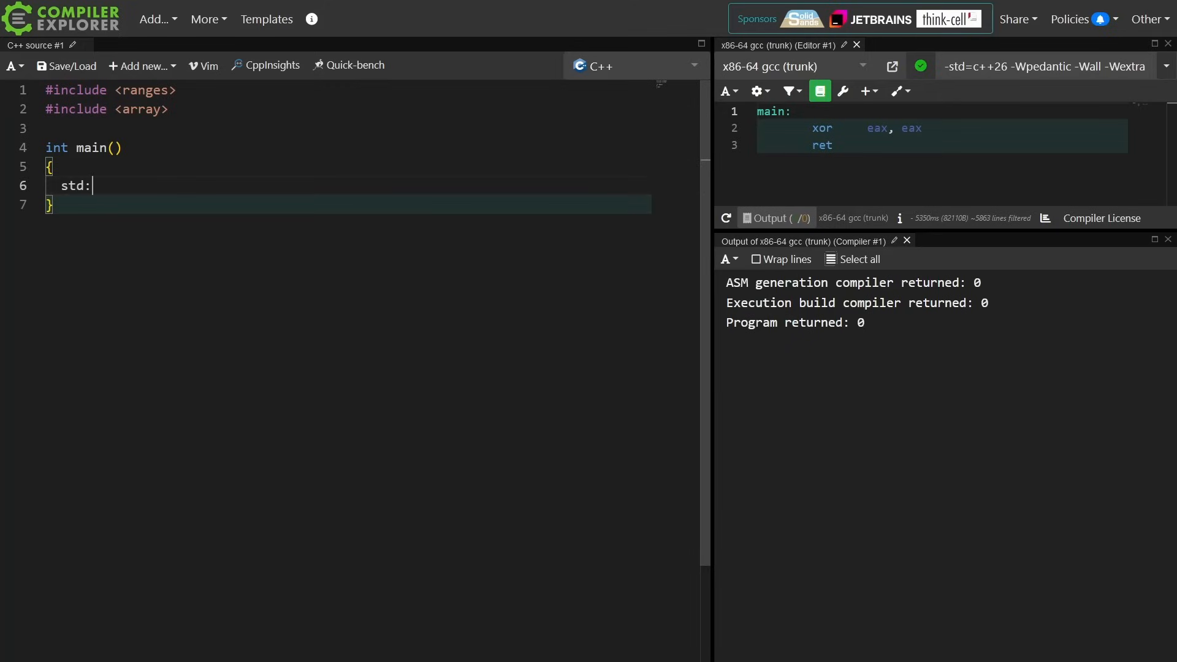
type(":array a1{1,2,3,4};")
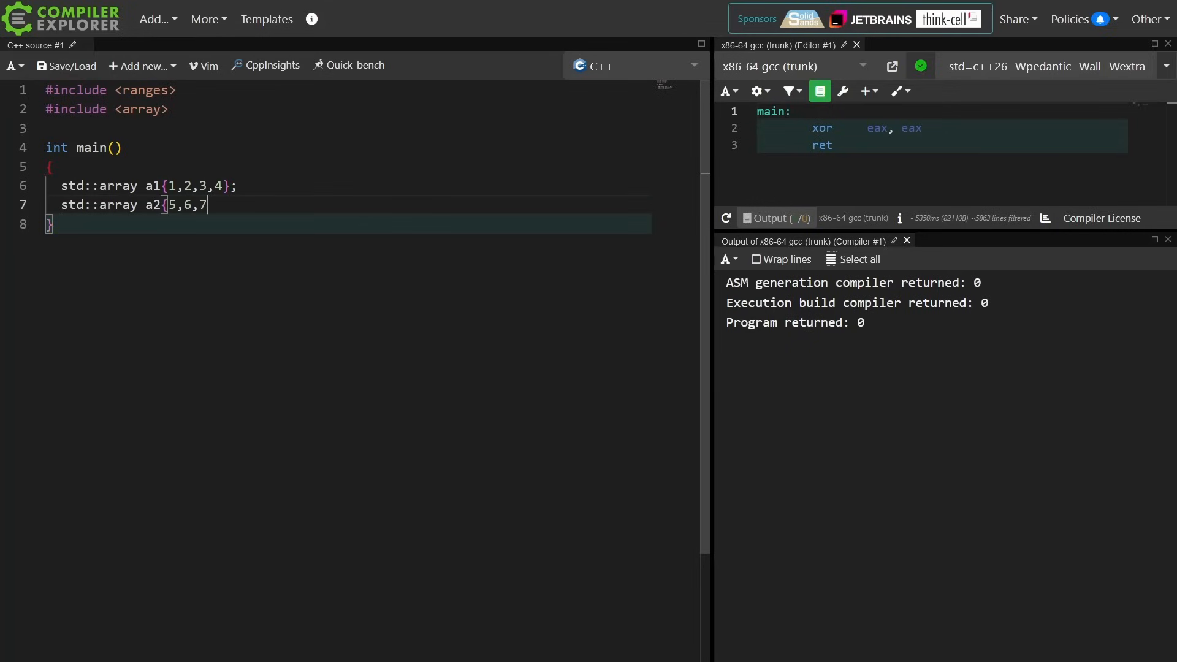
type("8};")
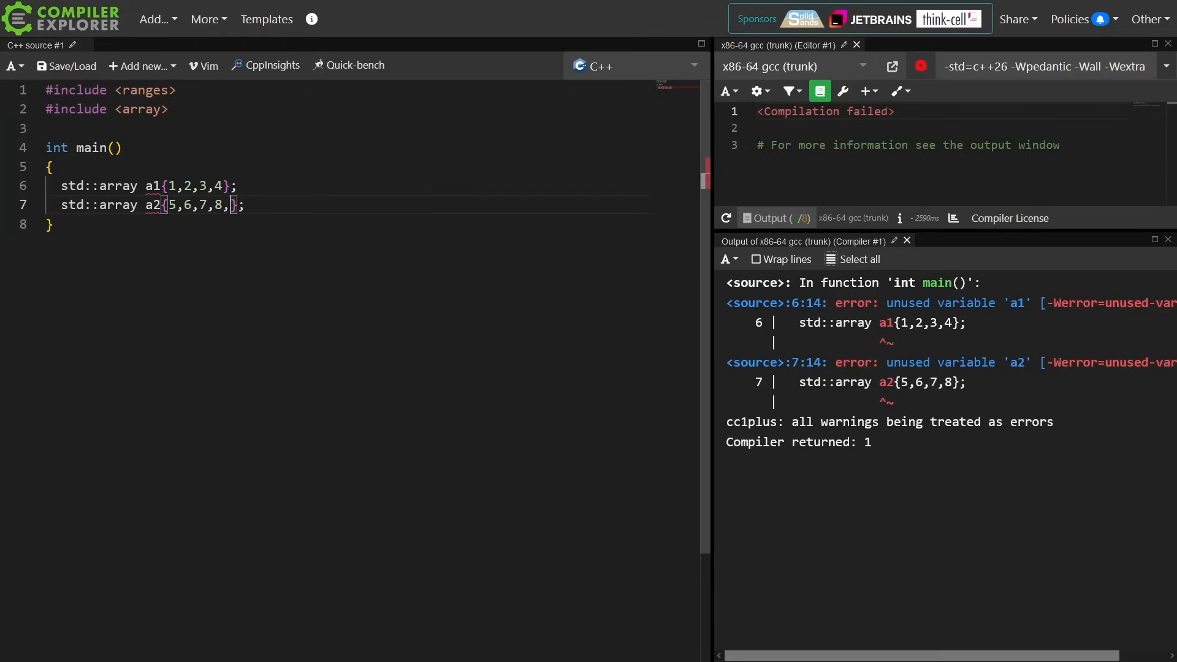
type("9")
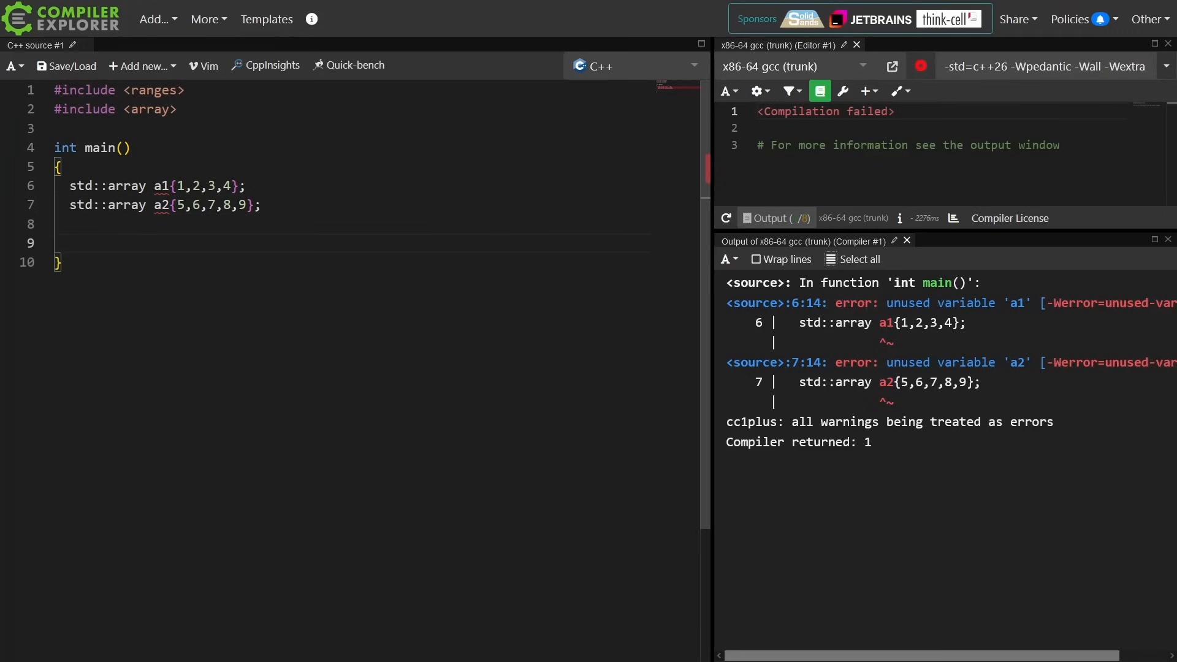
type("for (const auto &val : std::views::concat")
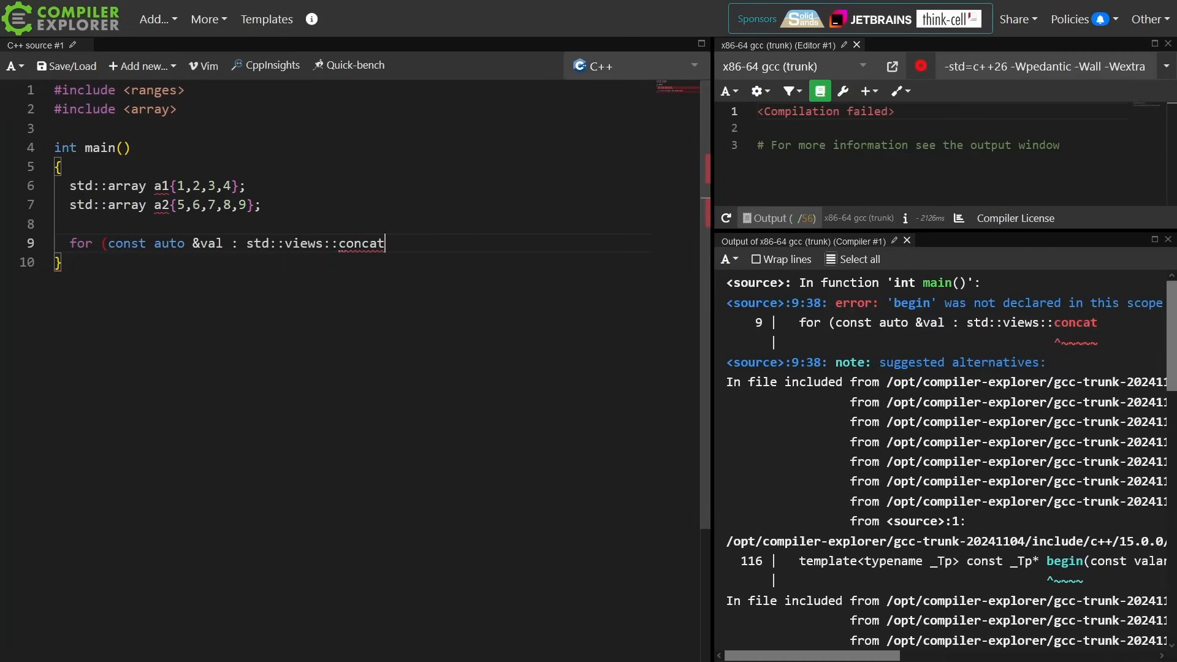
Step: Loop over std::views::concat(a2, a1) and print each val followed by '\n'
type("()")
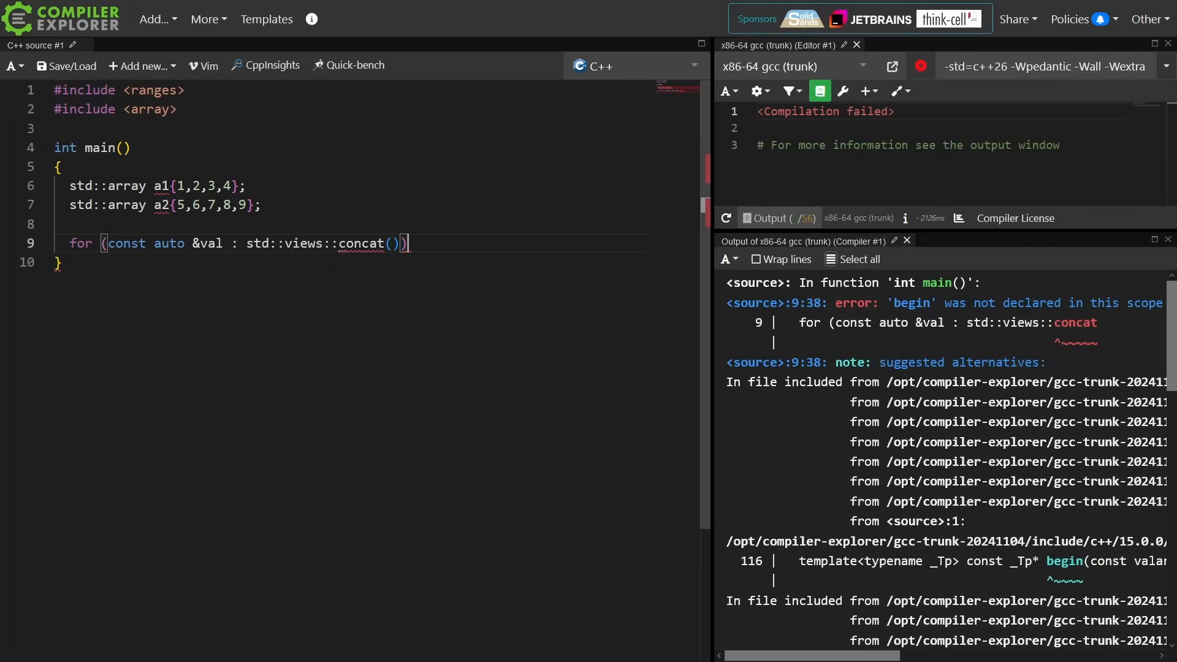
type("{")
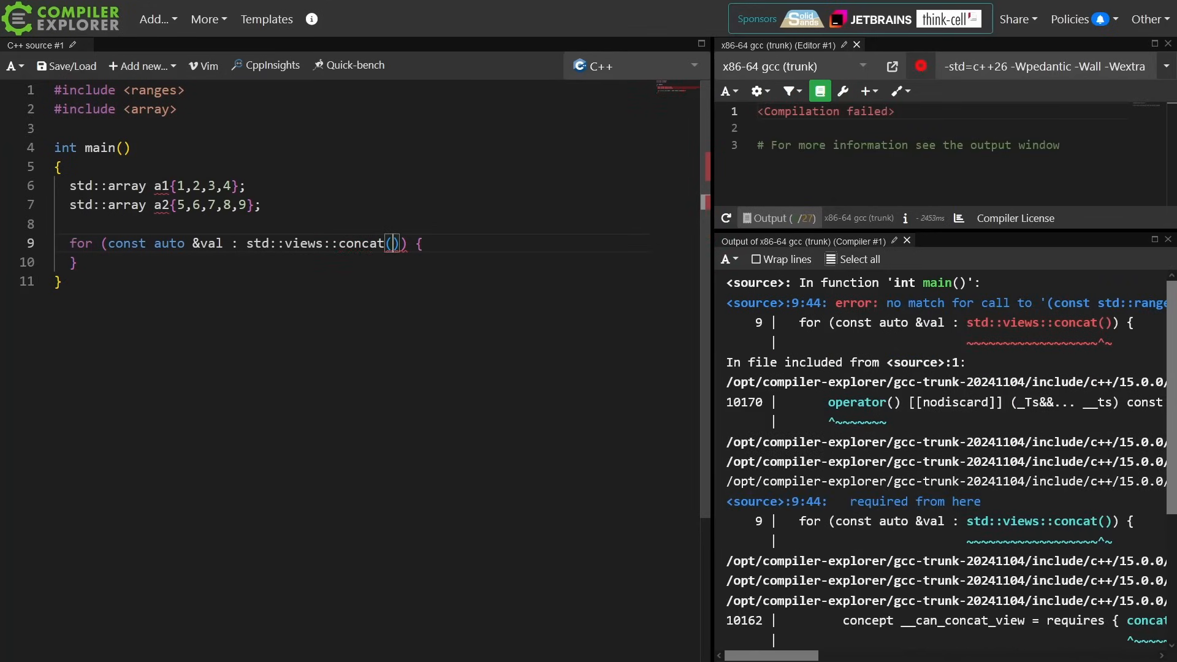
type("a2, a2")
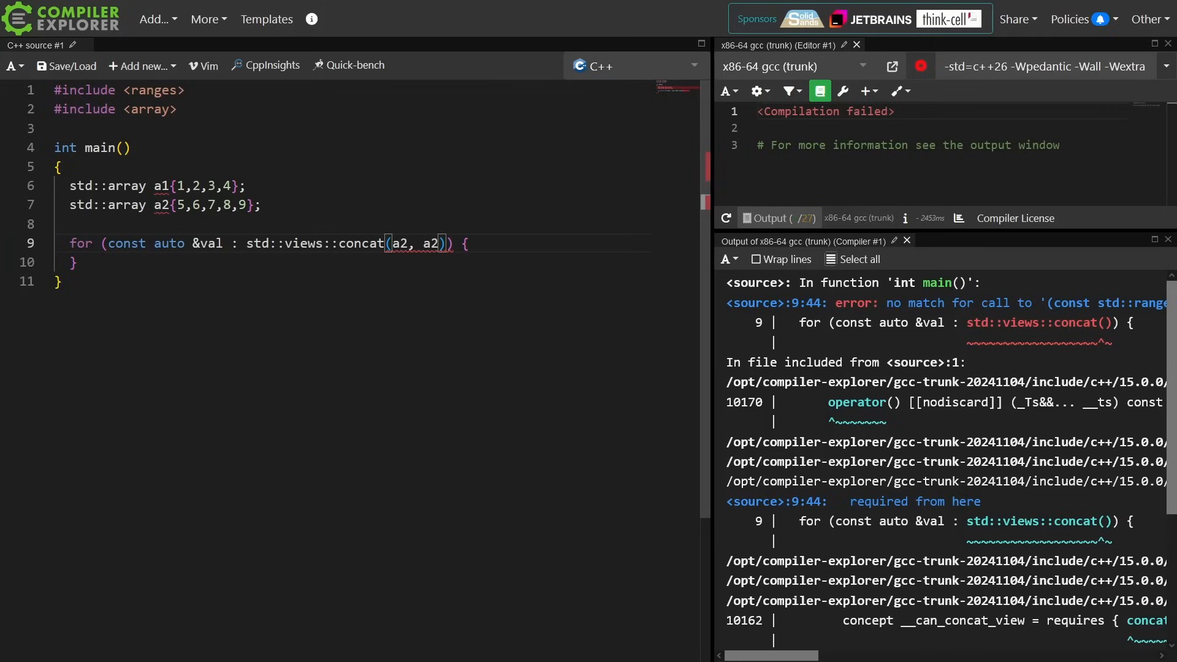
type("a1")
type("std::cout << val << \\'")
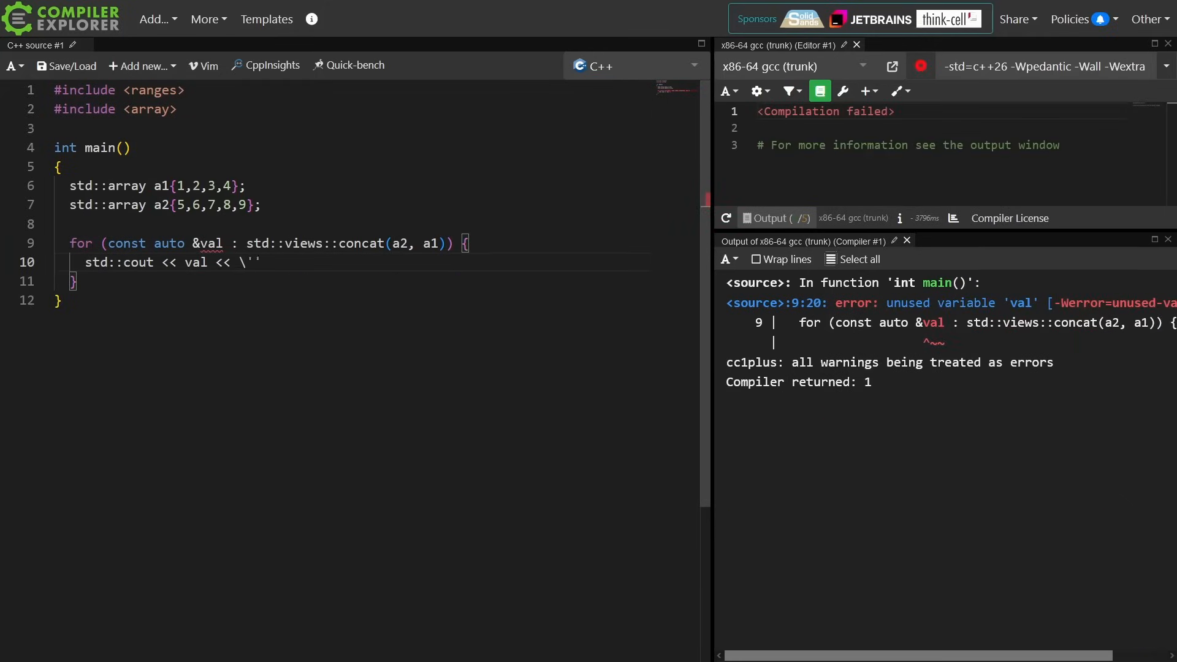
type("'\\n';")
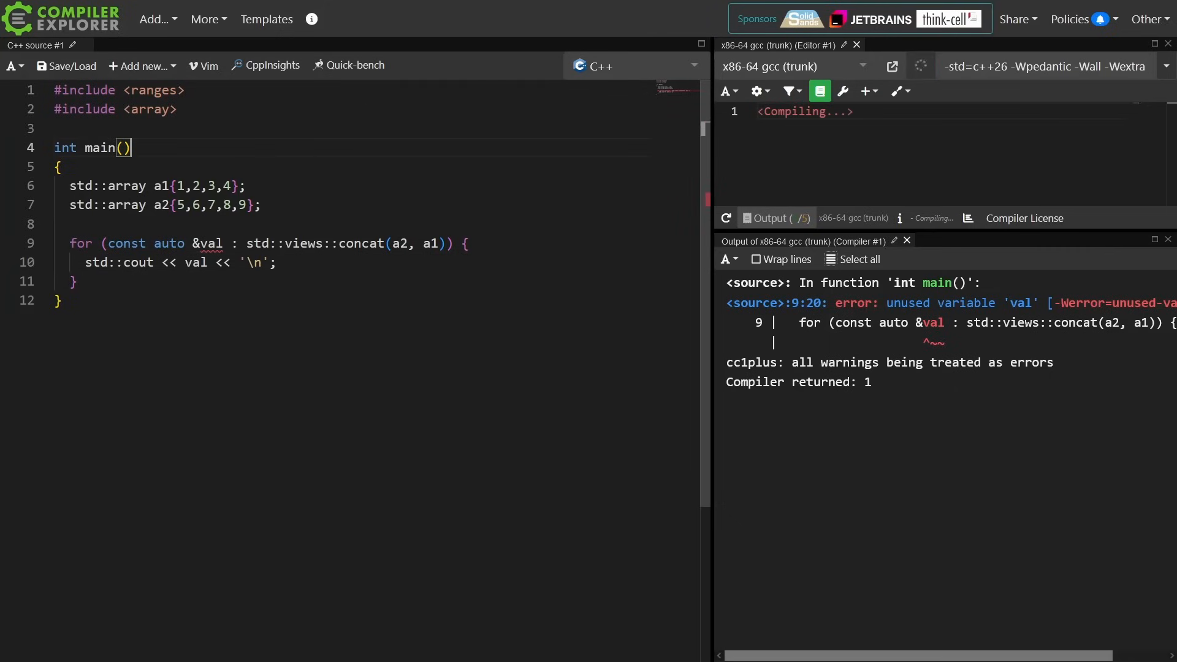
Step: Add #include <iostream> so the program builds and prints 5–9 then 1–4
type("#include <")
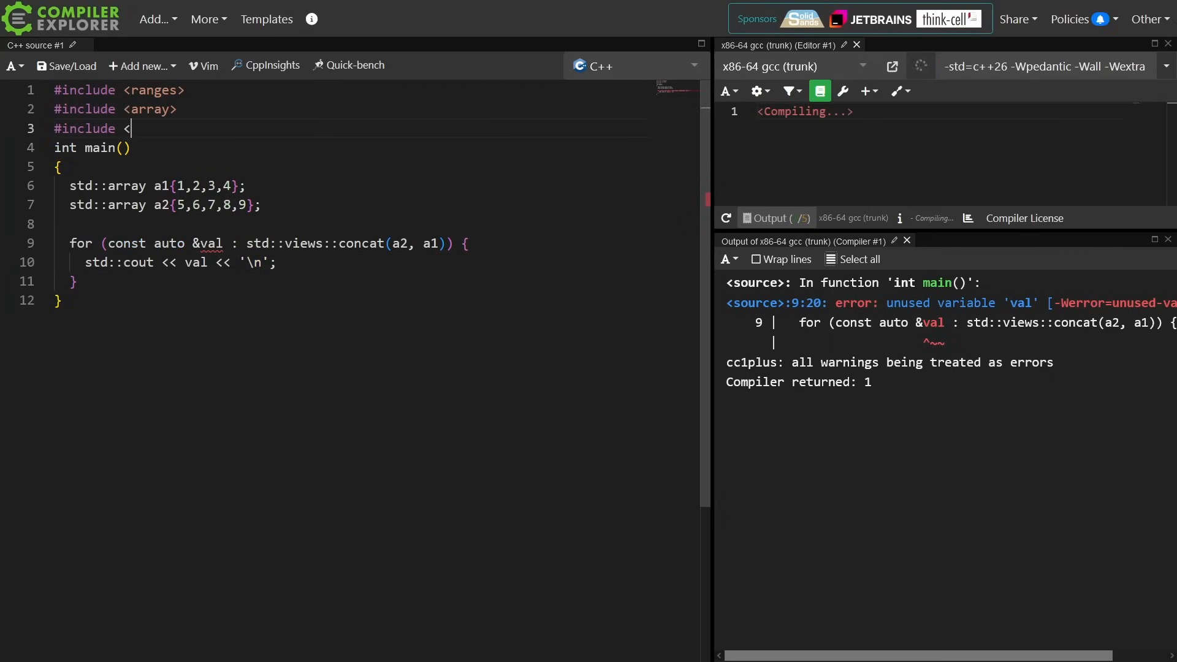
type("iostream>")
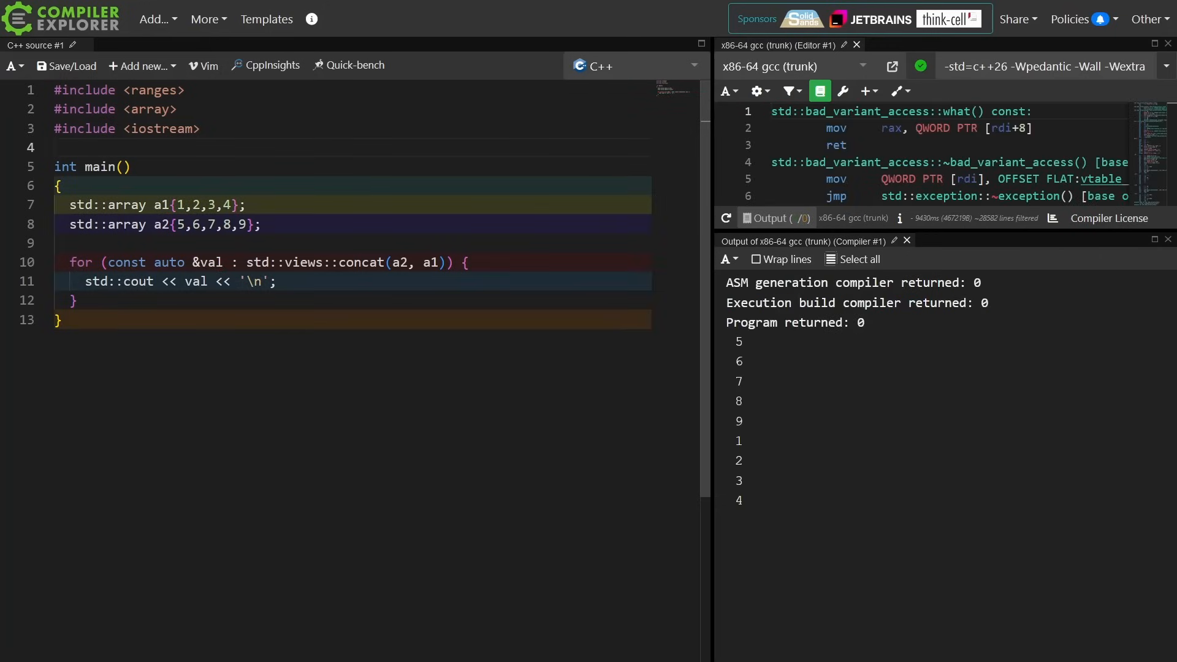
mouse_move(601, 464)
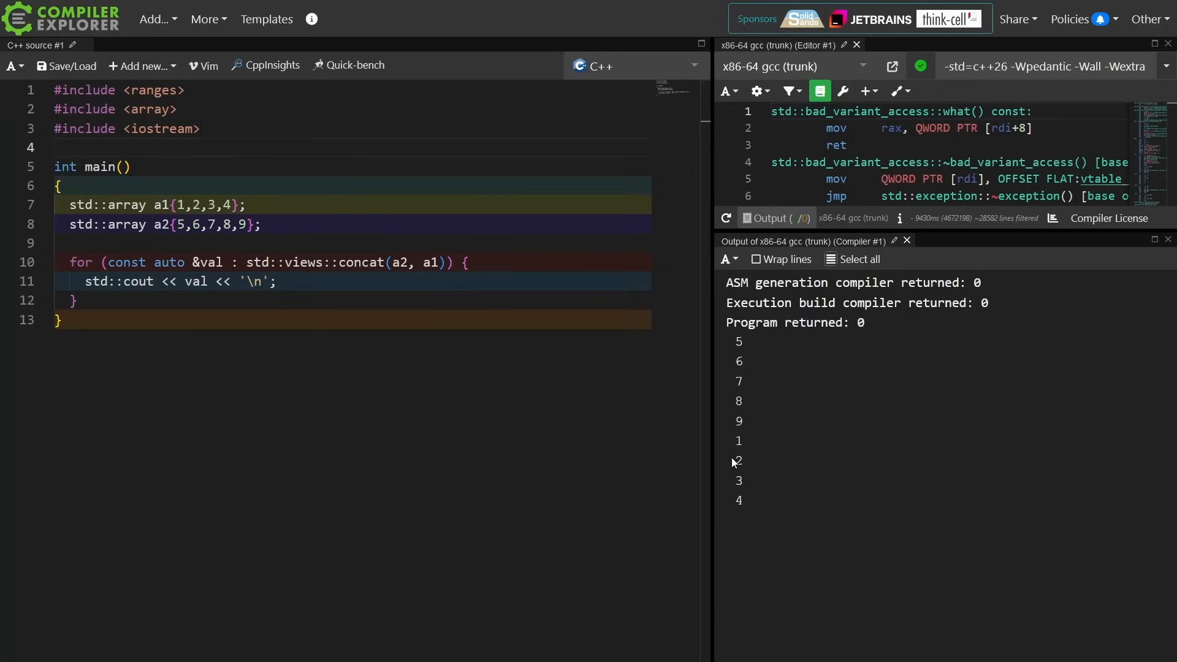
mouse_move(747, 380)
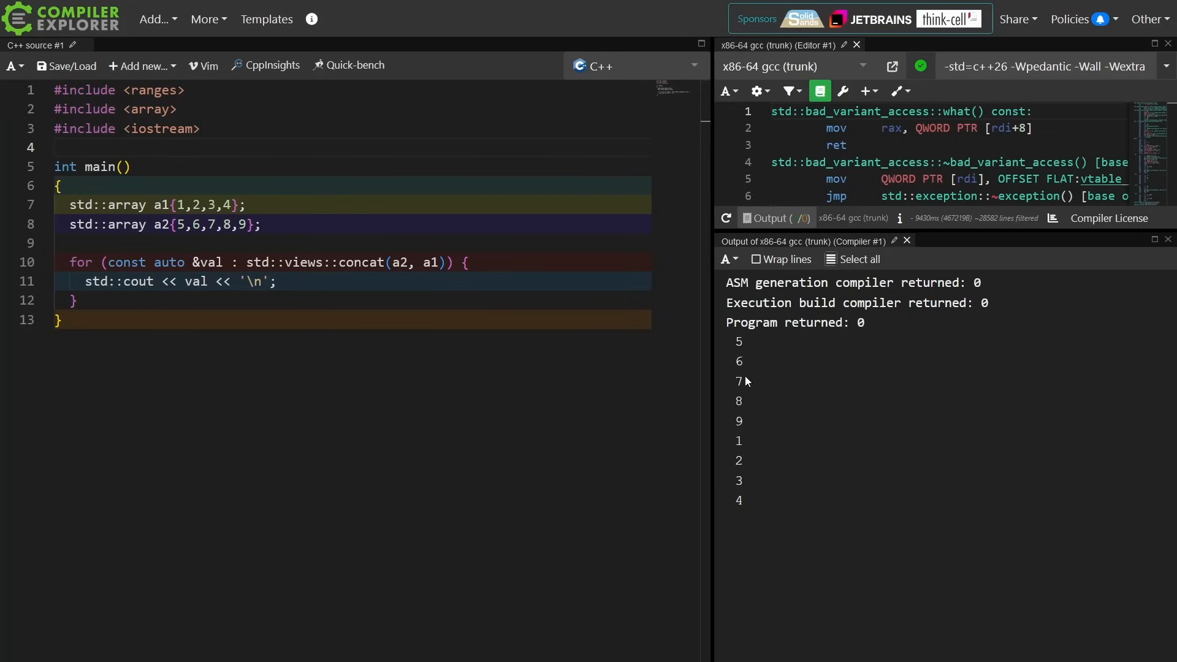
mouse_move(445, 328)
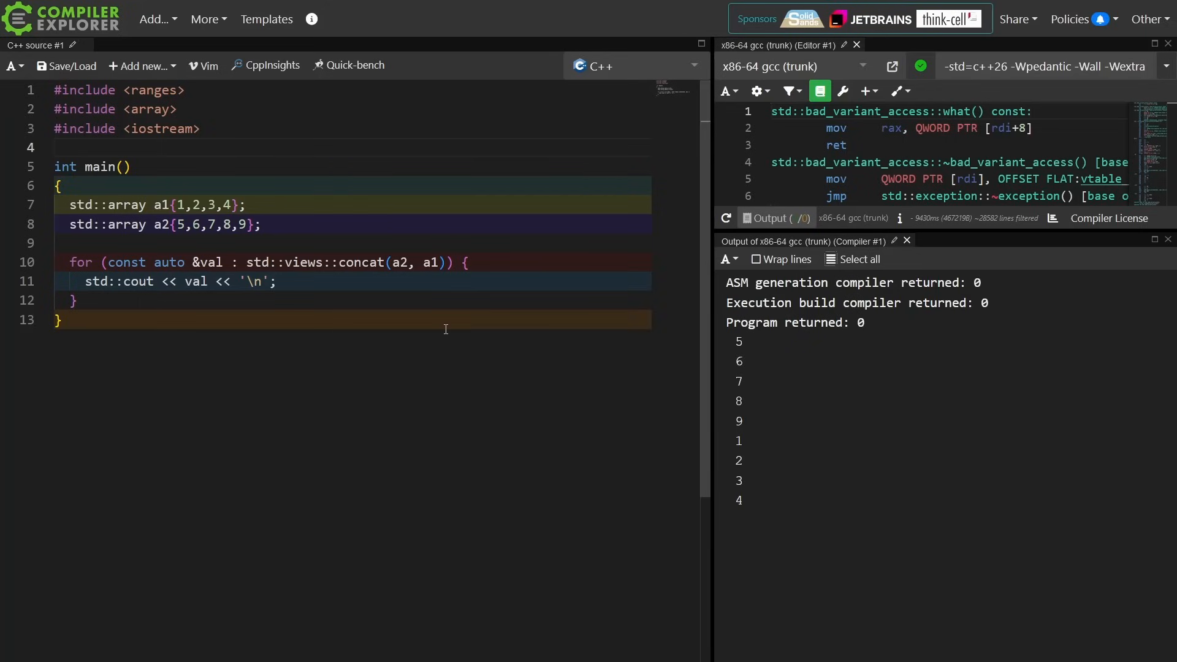
Step: Add val += 20; in the loop so output reads 25–29 then 21–24, and start a std:: declaration
type("val")
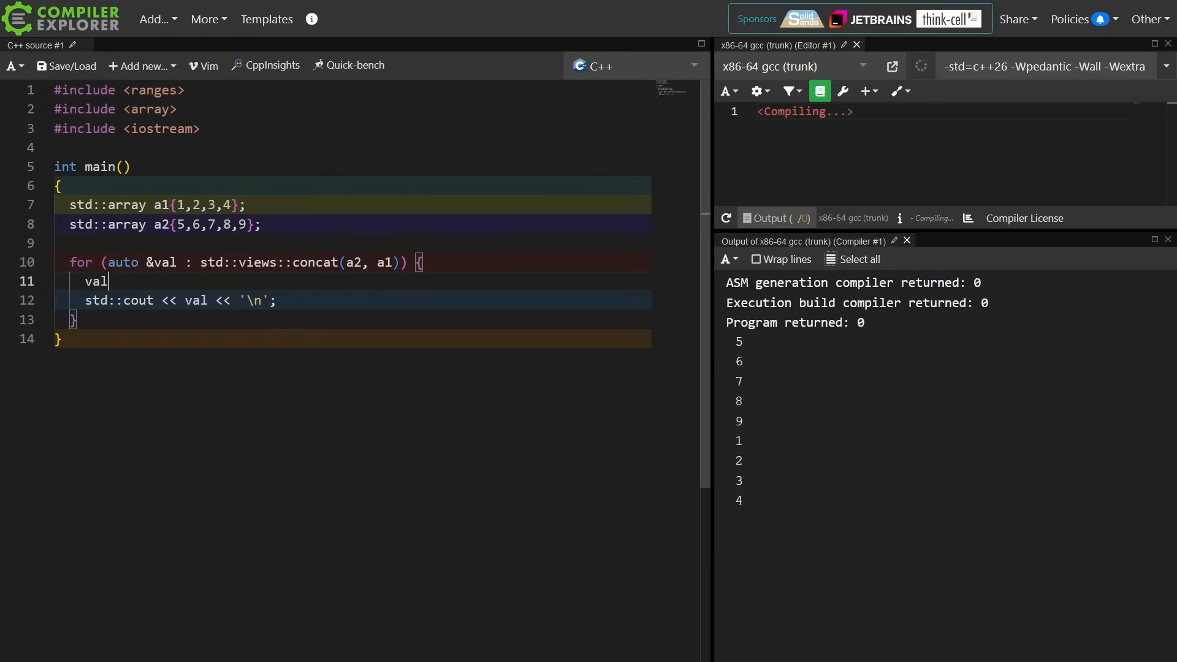
type("+")
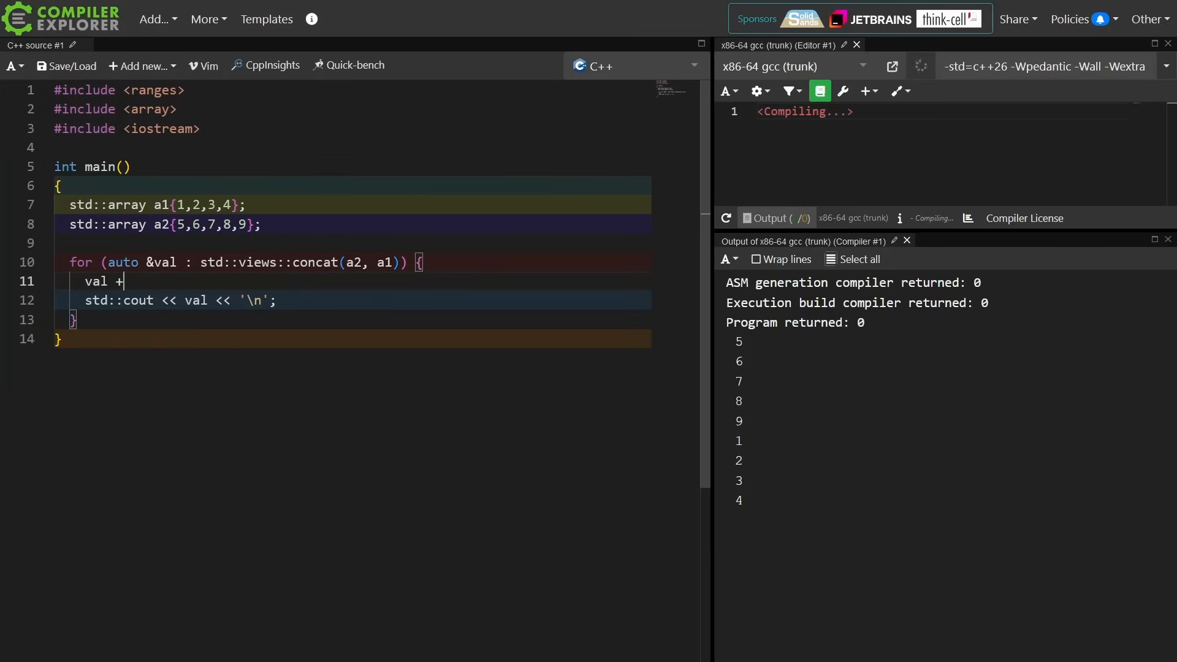
type("= 20;")
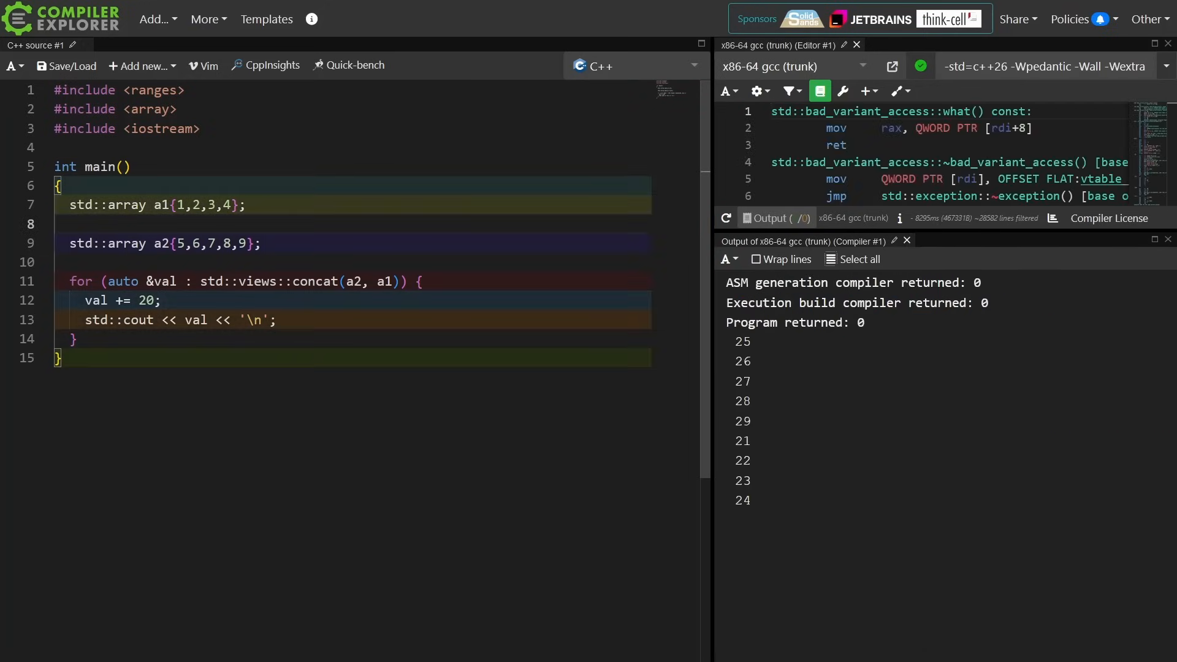
type("std::")
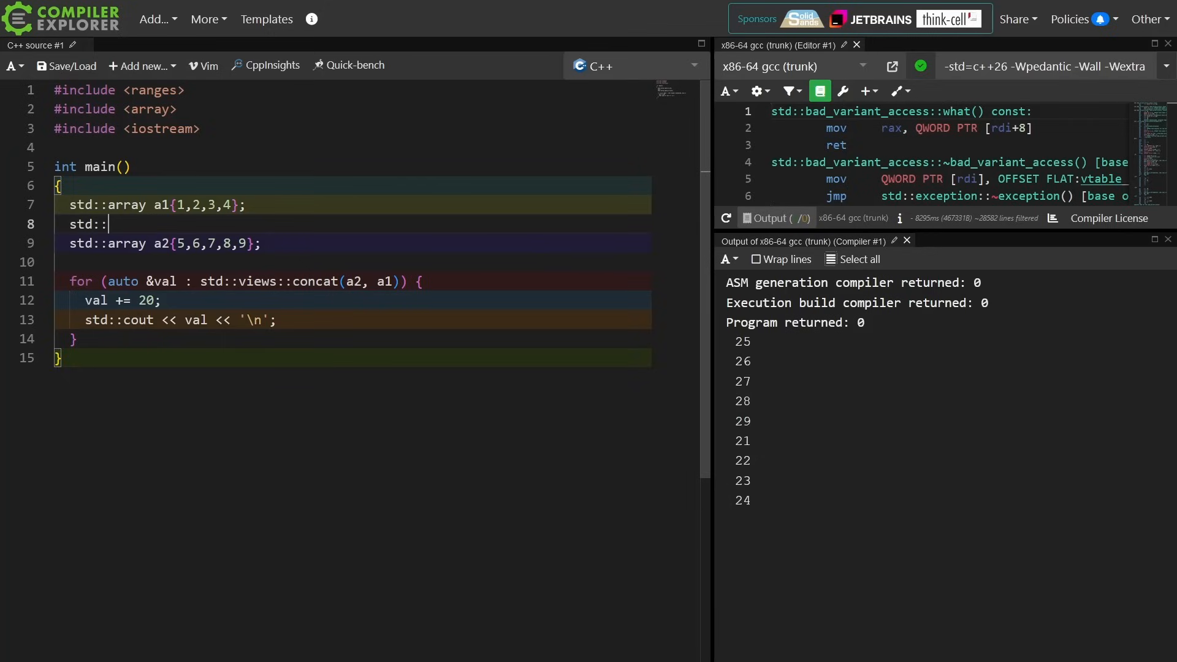
Step: Declare std::vector v{10,11,12} and insert v into concat between a2 and a1
type("vector")
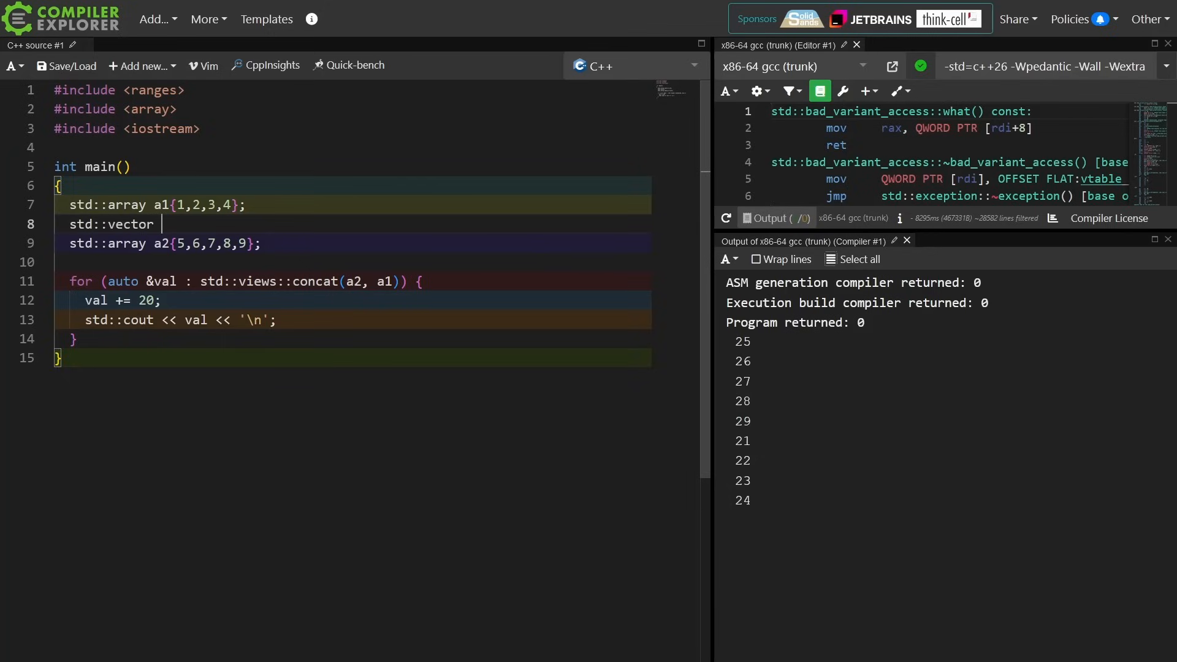
type("v")
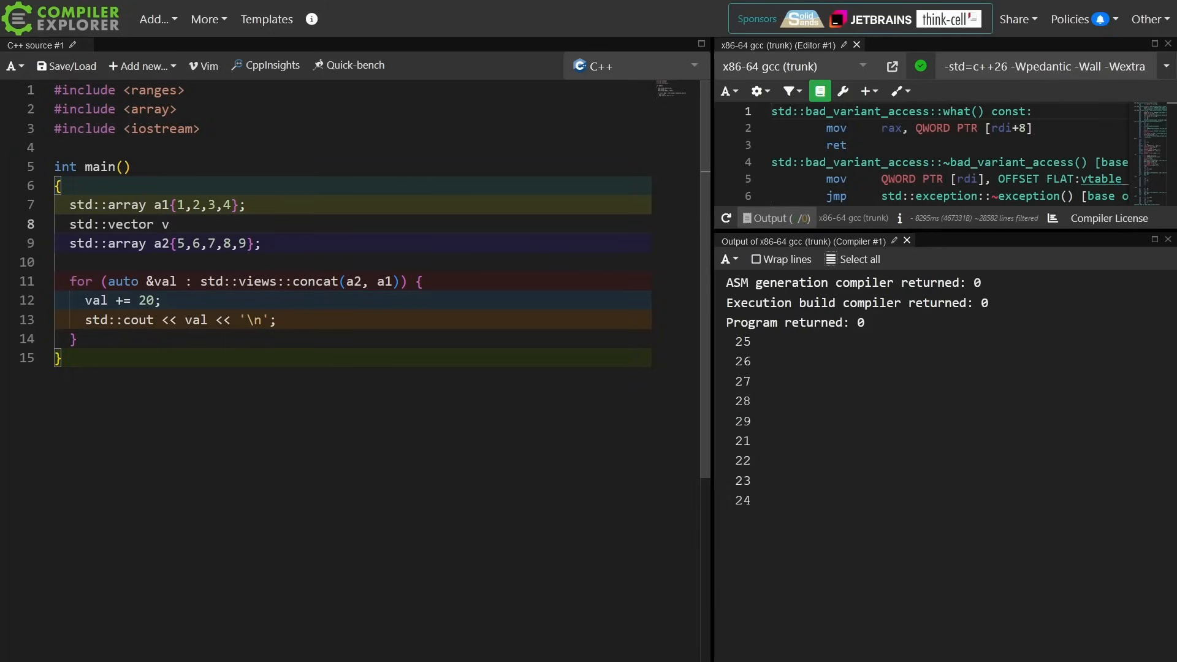
type("{10,11")
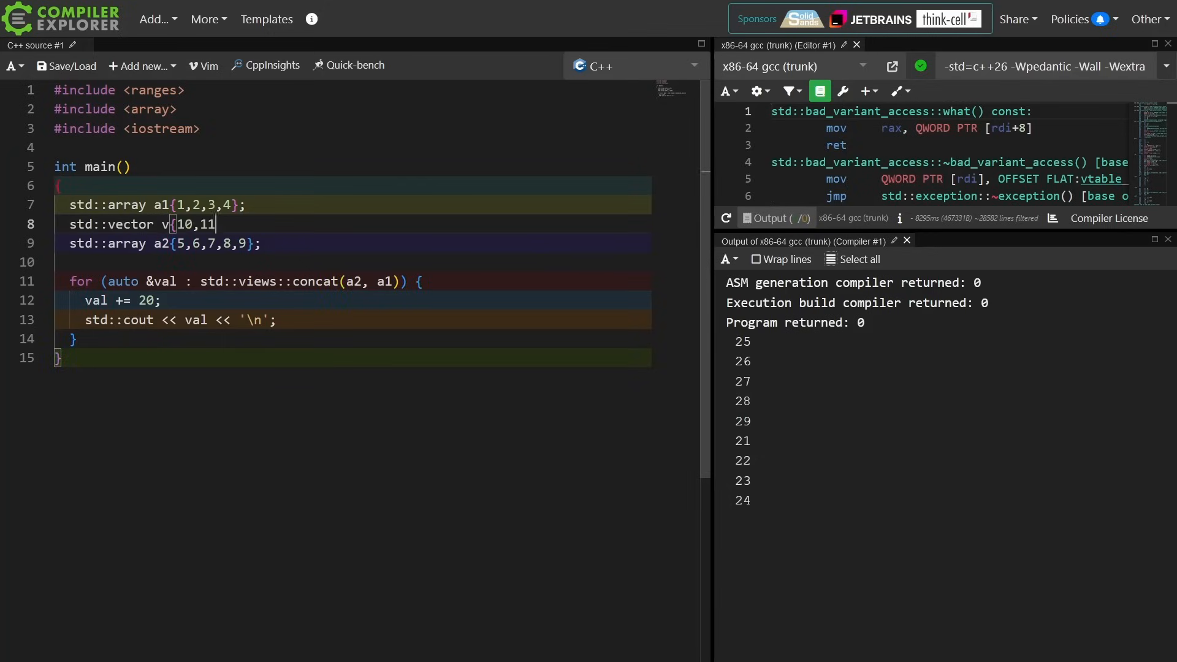
type(",12};")
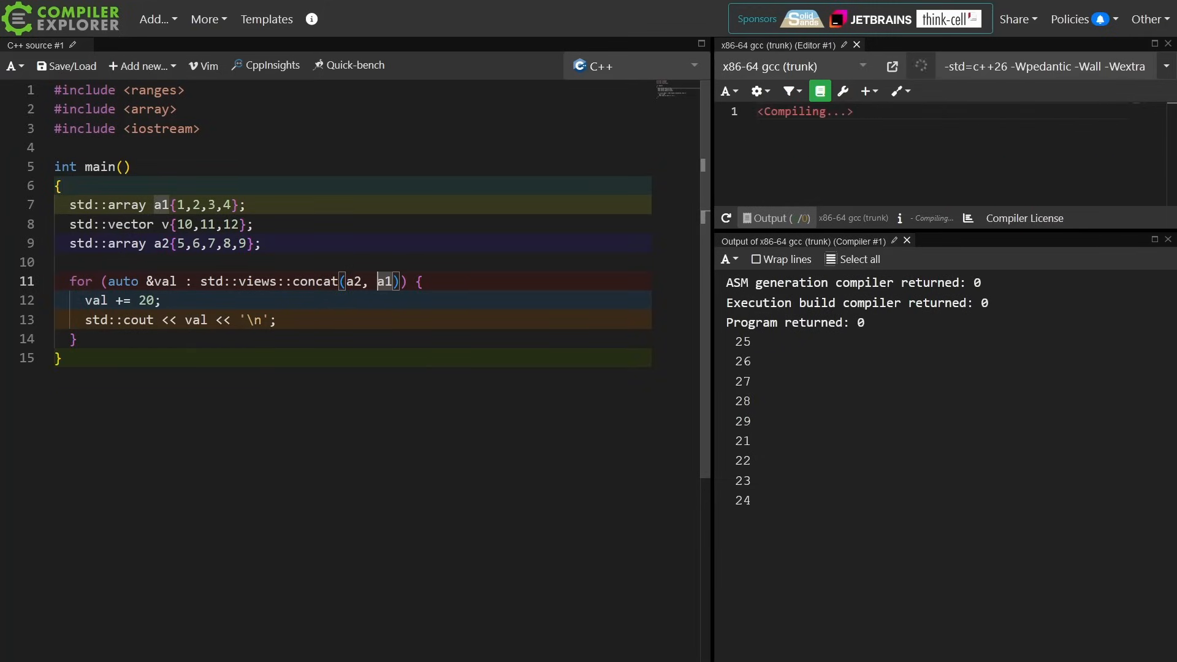
type("v,")
left_click(350, 147)
type("#include <vector>")
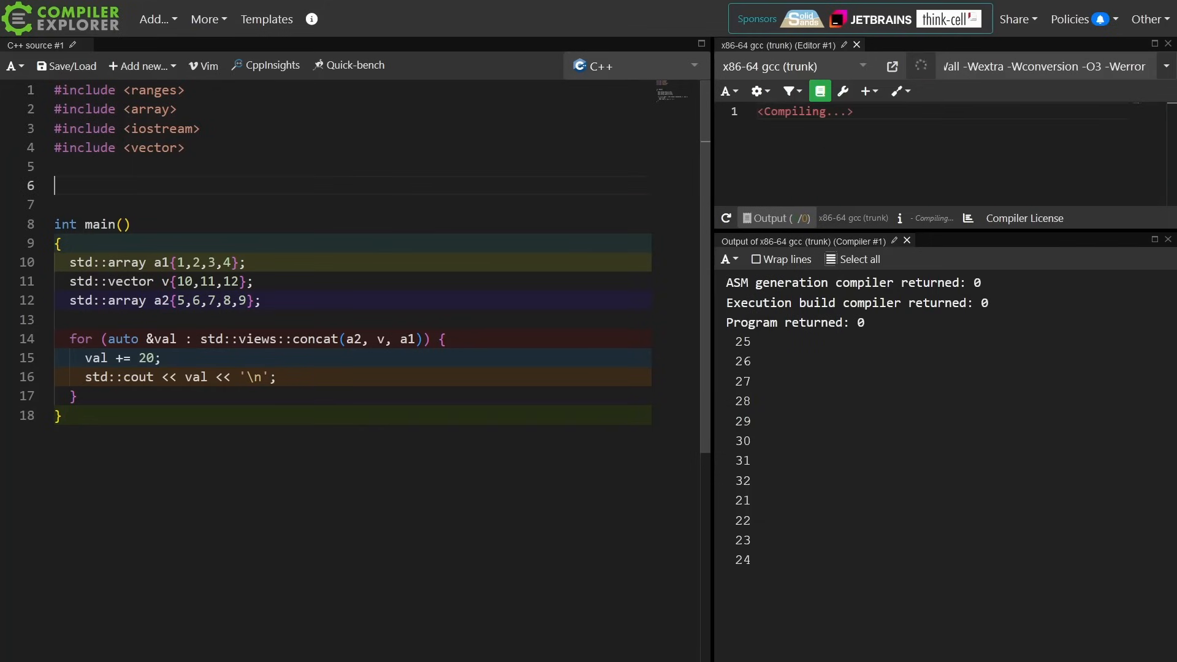
Step: Write void update taking two int vectors that assigns 10 to concat(v1, v2)[10]
type("void update(std::vector<int> &v1, std::vector<int> &v2) {")
type("std::views::concat(v1, v2)[10] = 10;")
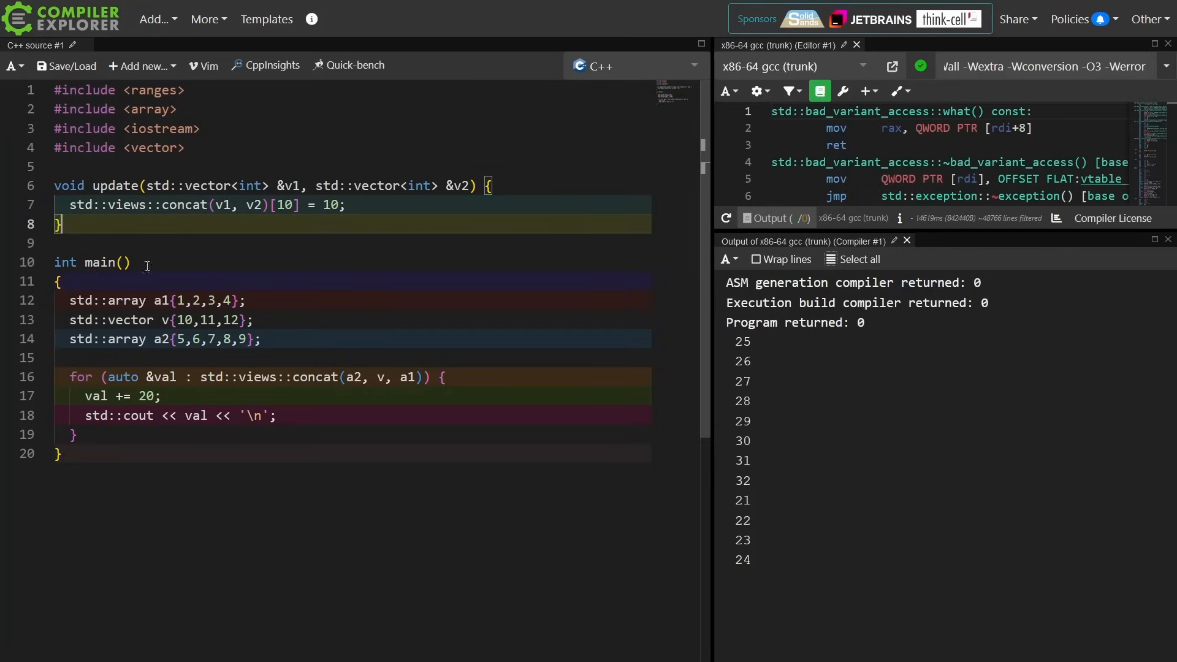
right_click(235, 205)
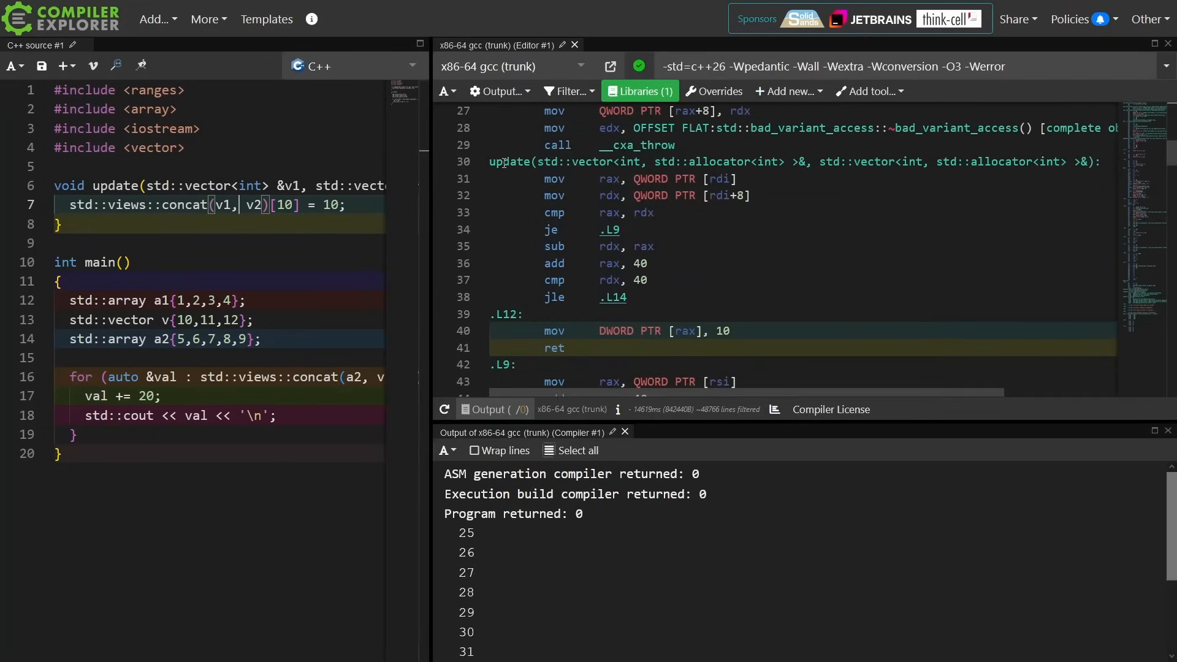
mouse_move(554, 178)
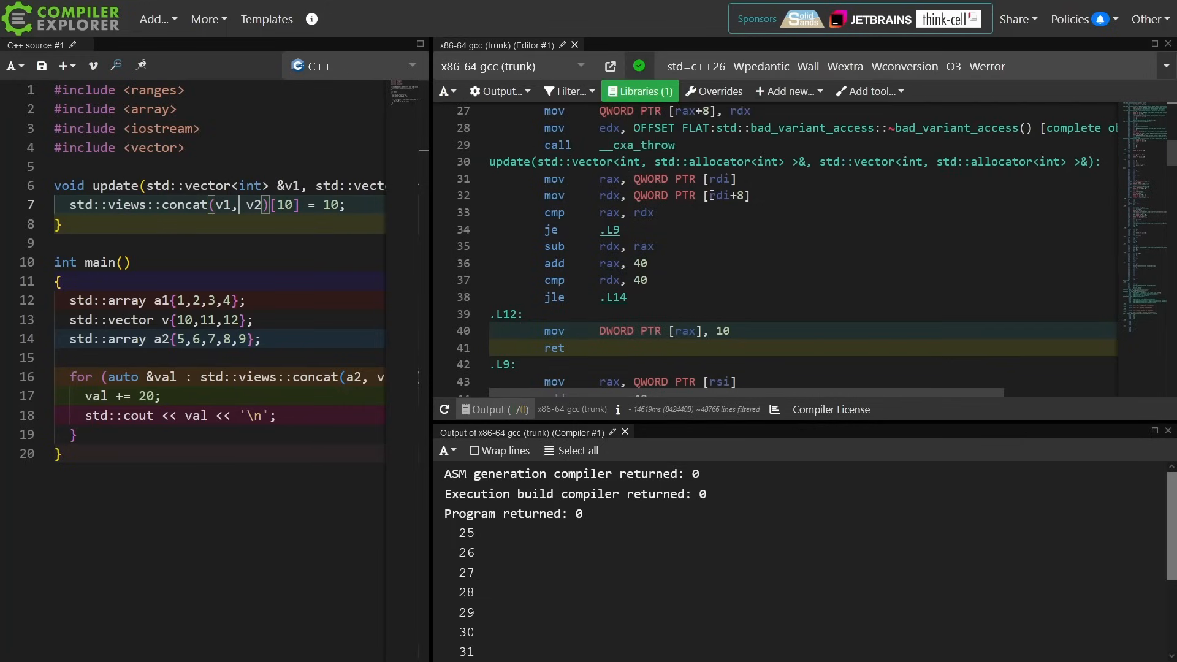
mouse_move(742, 197)
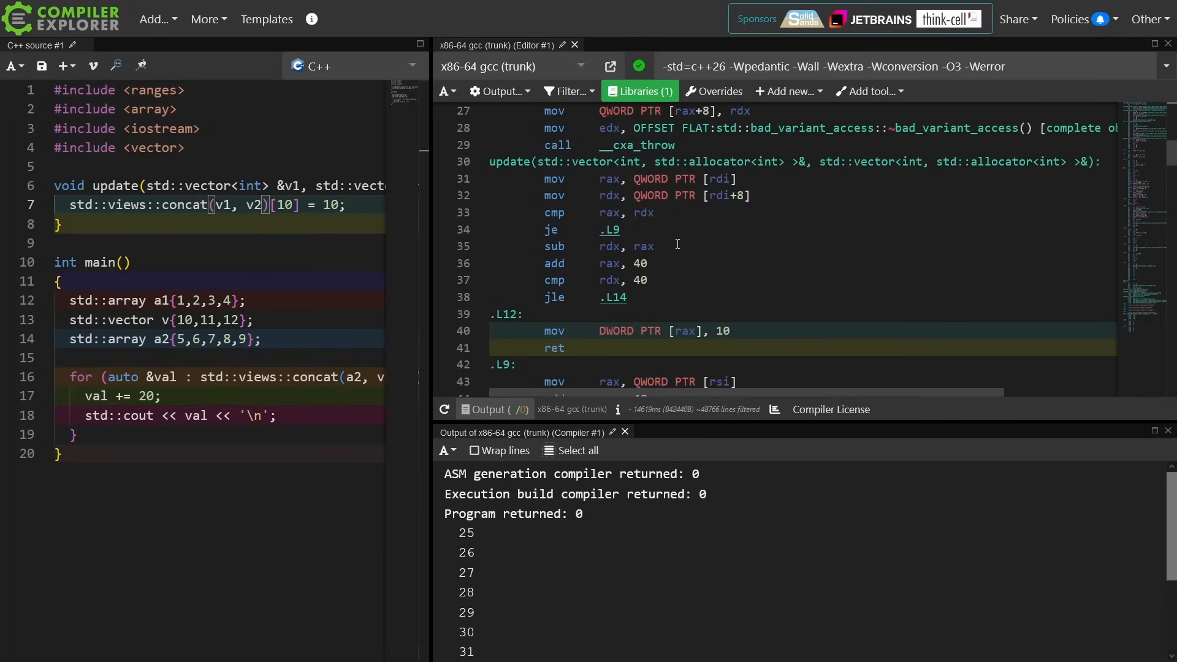
Step: Scroll the assembly for update to check the offset after changing the index to [11]
scroll("down", 3)
type("1")
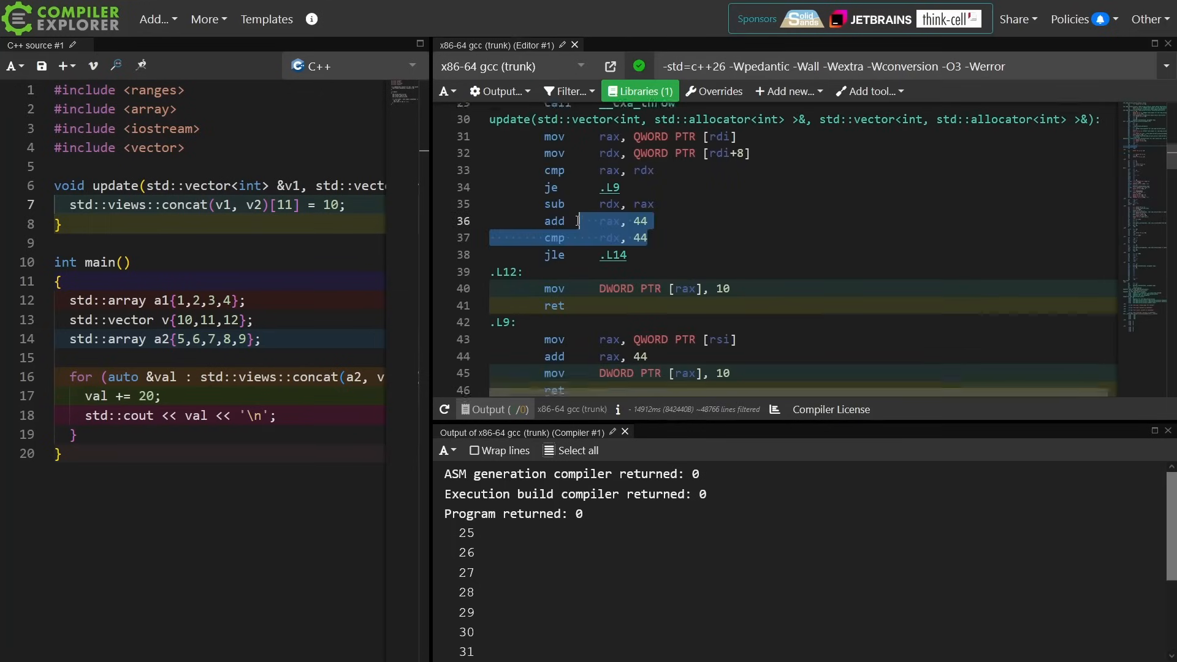
Step: Scroll through update's generated assembly in the widened pane
scroll("down", 3)
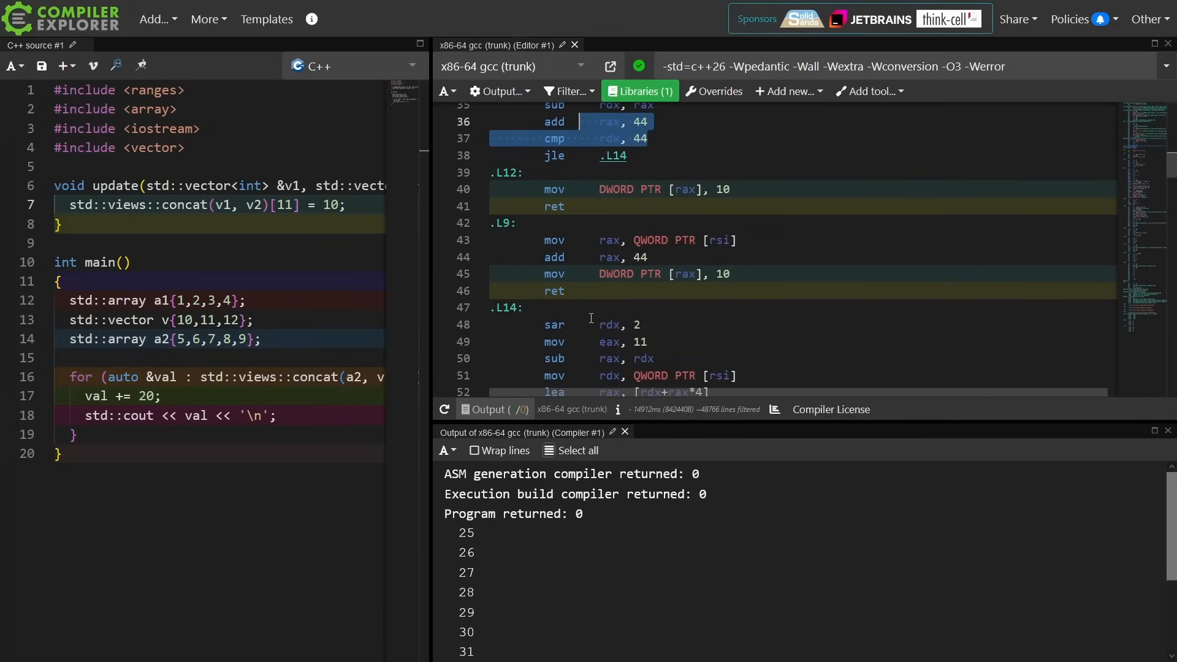
scroll("down", 3)
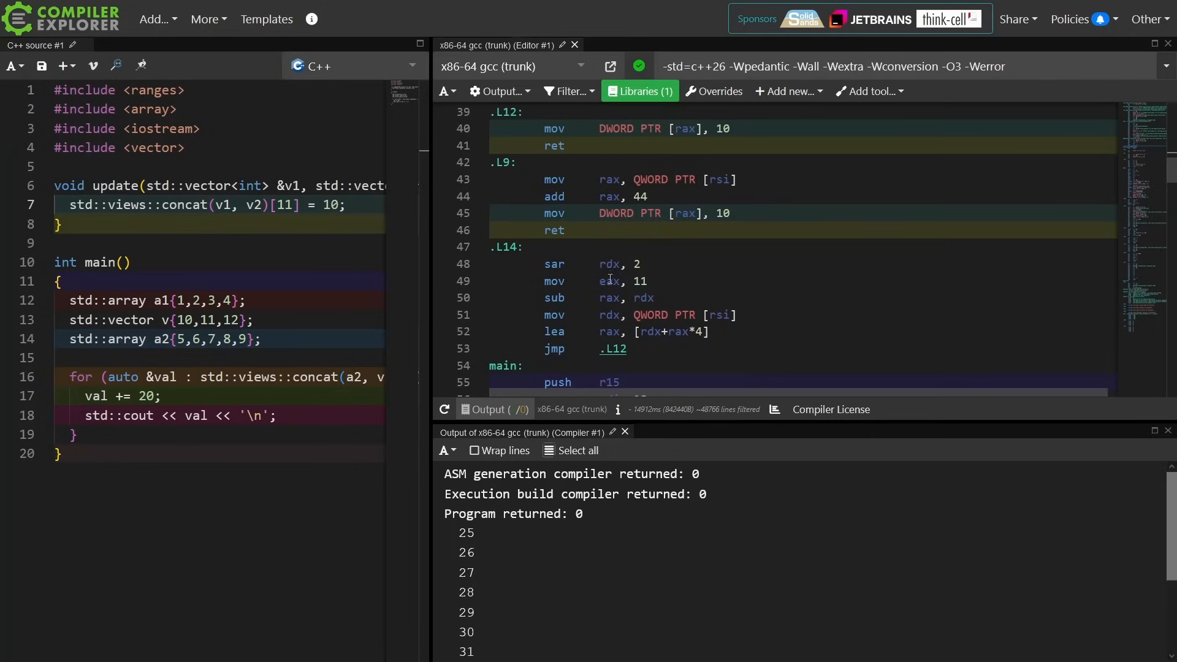
mouse_move(643, 281)
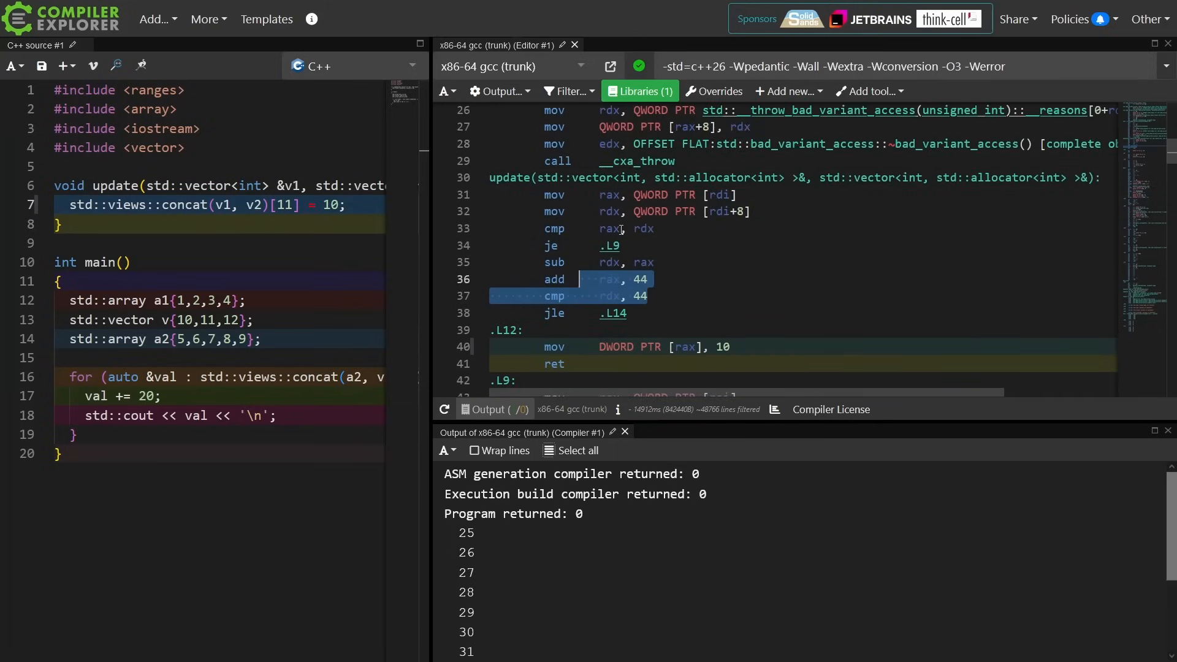
scroll("down", 3)
type("\\")
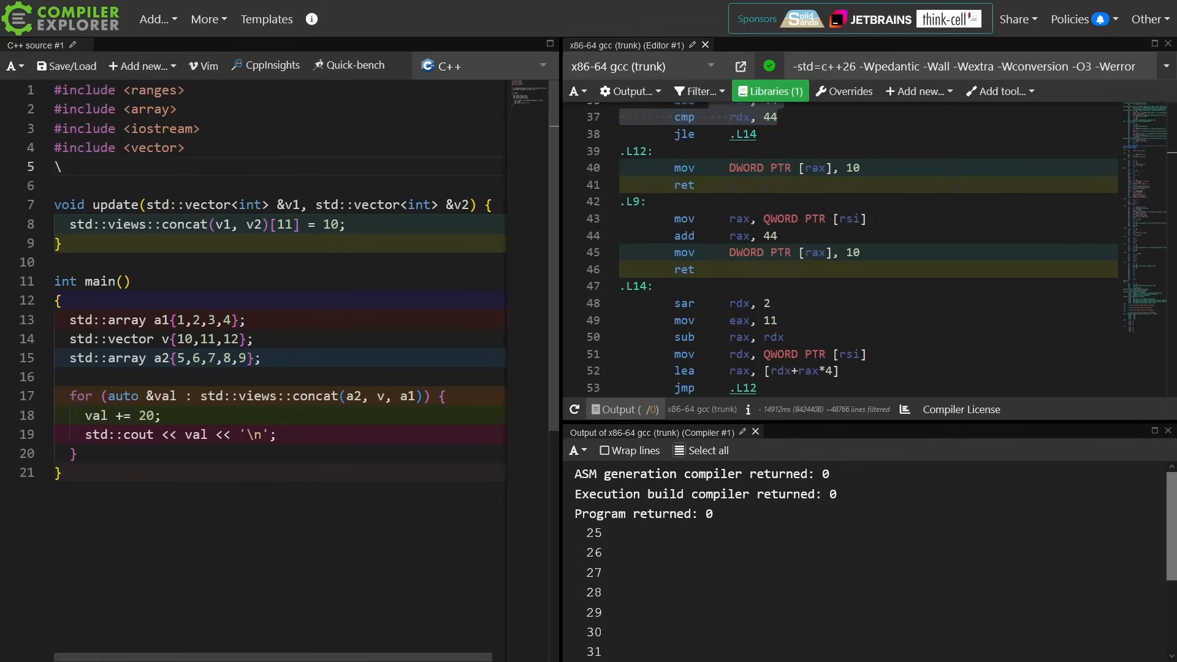
Step: Add #include <list> and declare std::list l{0,9,8}; for the concat call
type("#include")
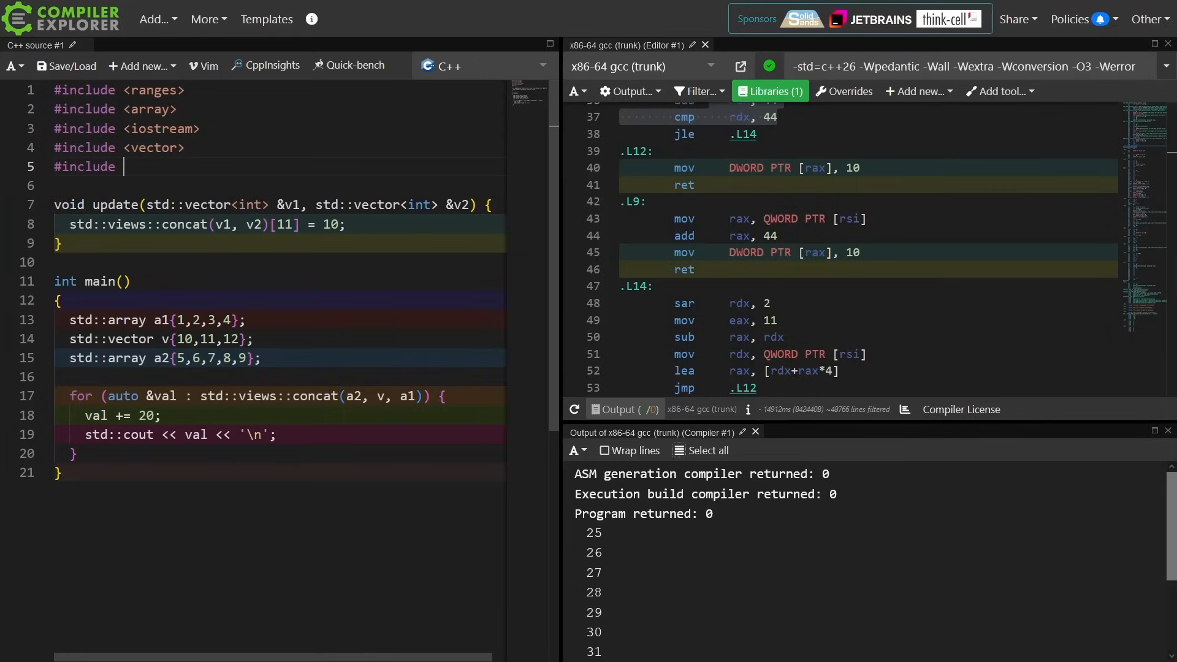
type("<list>")
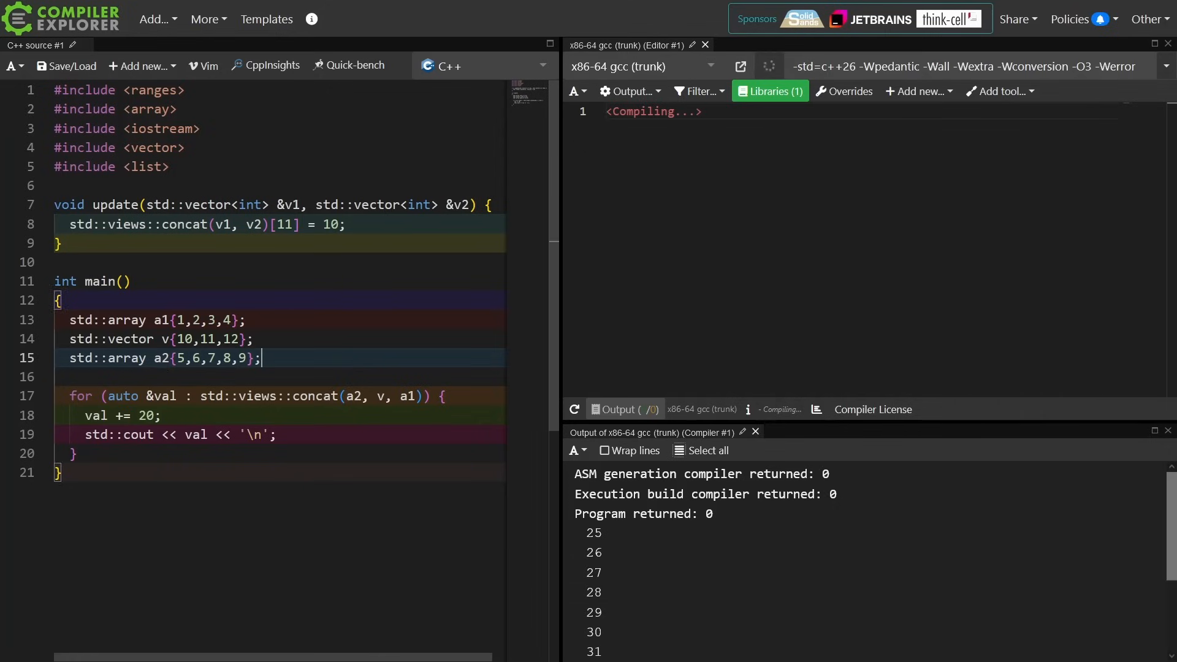
type("std::list l{0,9,8};")
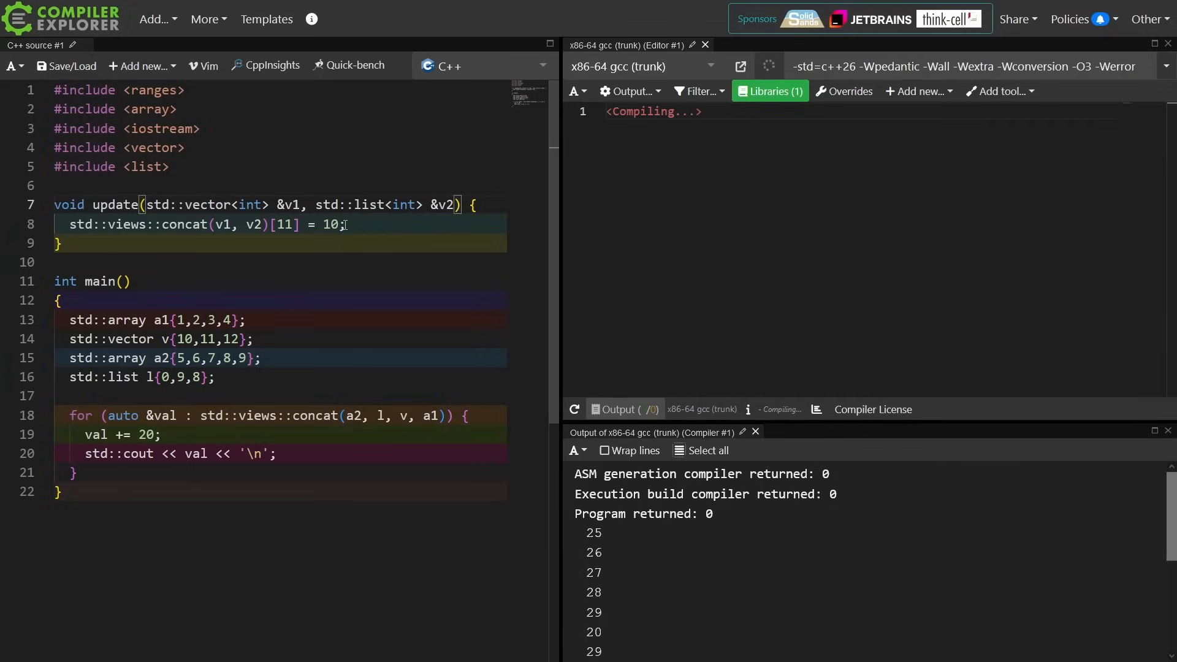
Step: Highlight the concat(v1, v2)[11] line and the unsatisfied random_access_range constraint in the compiler error
triple_click(206, 225)
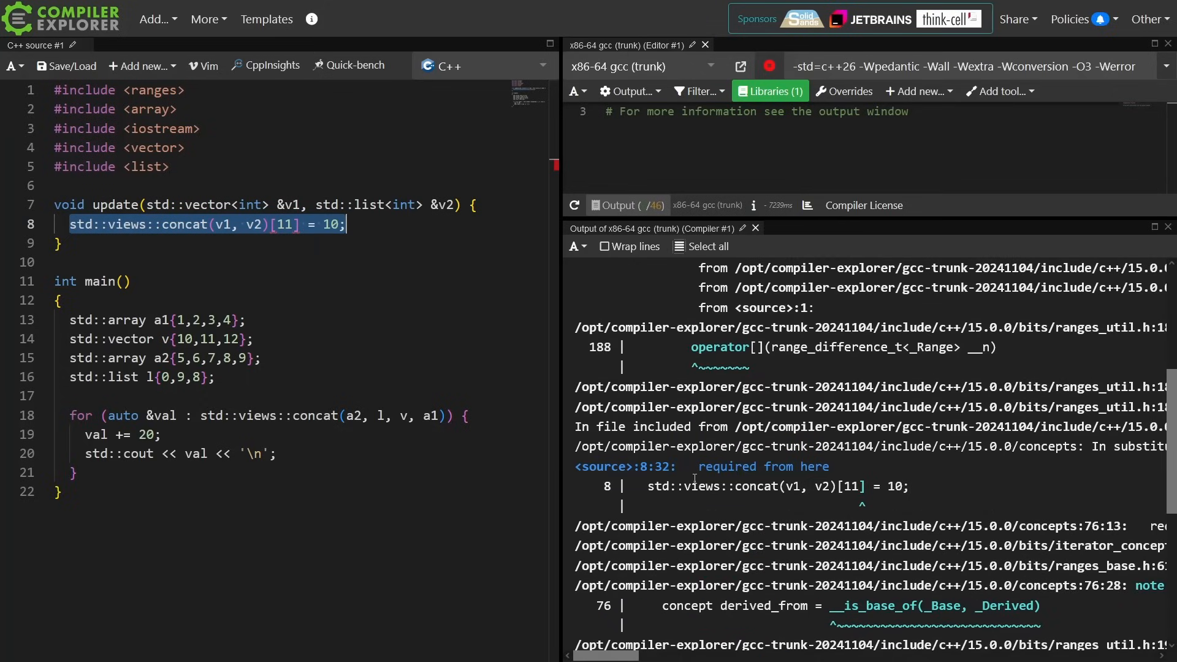
scroll("down", 3)
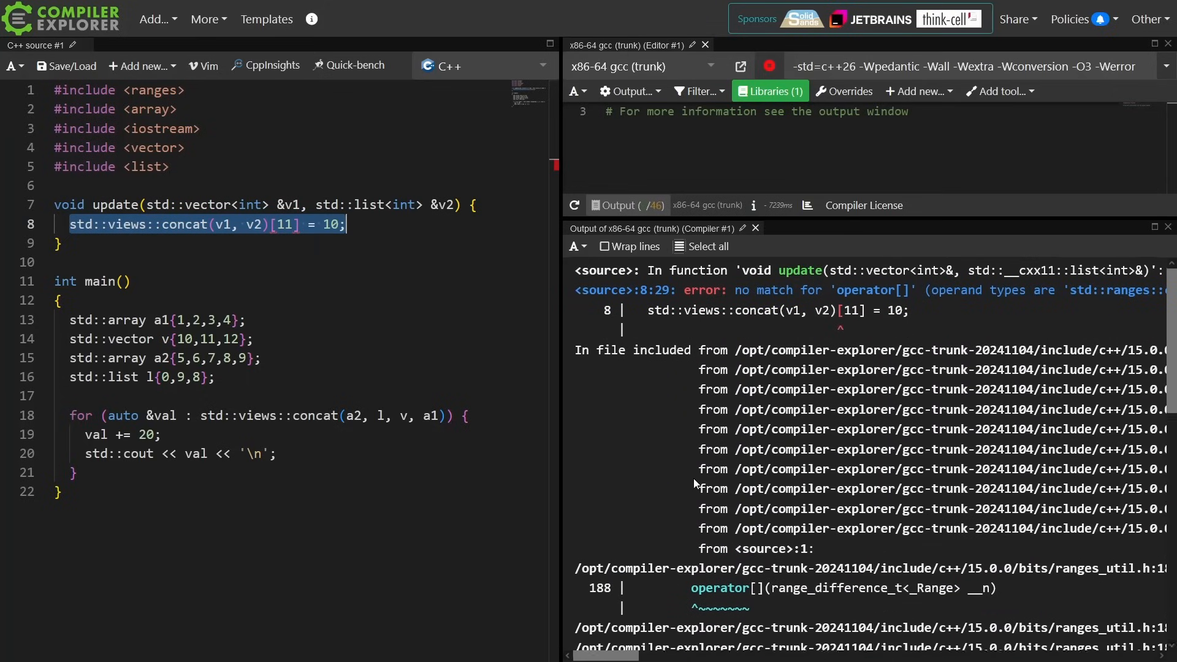
scroll("right", 3)
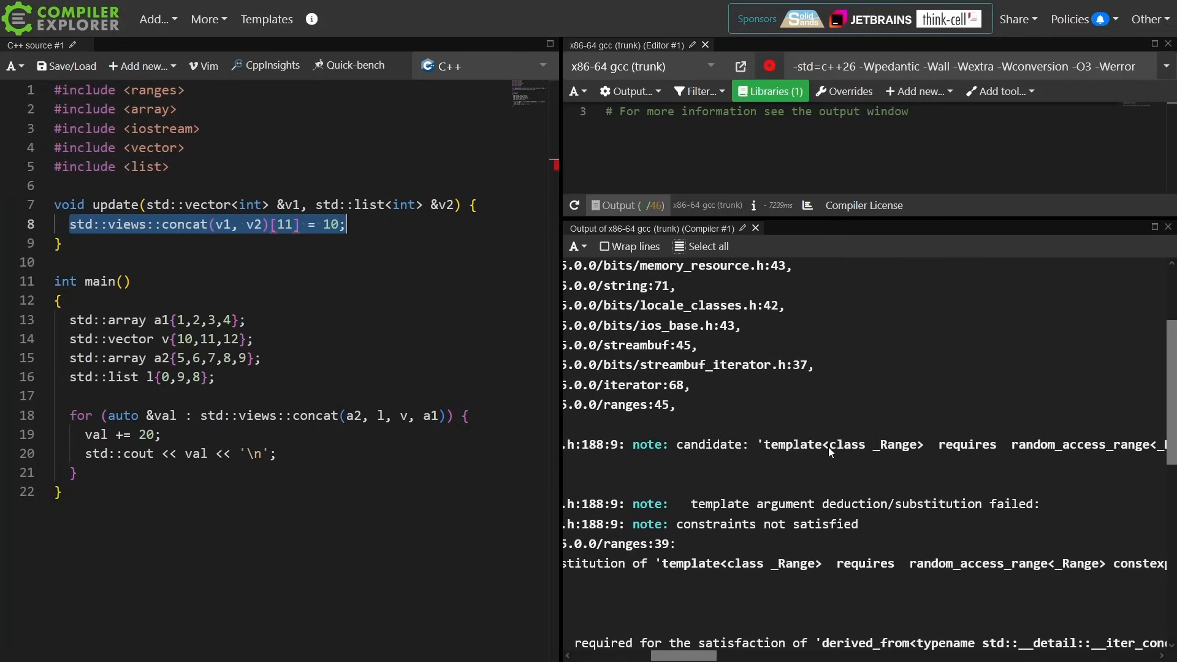
mouse_move(827, 449)
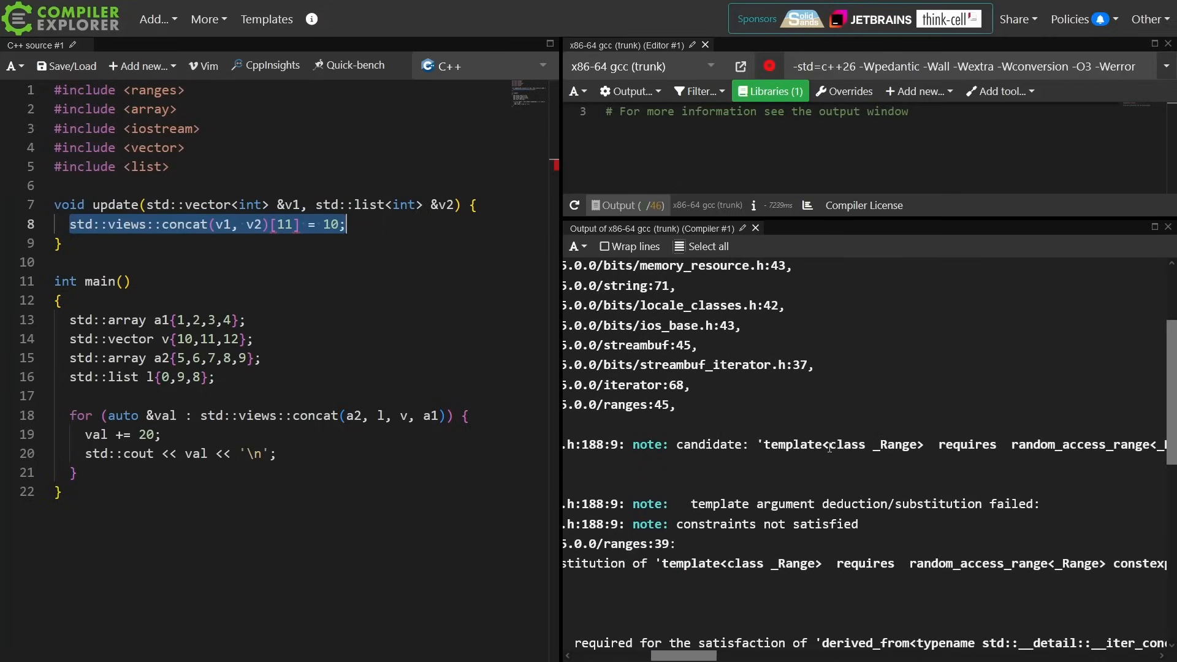
double_click(982, 564)
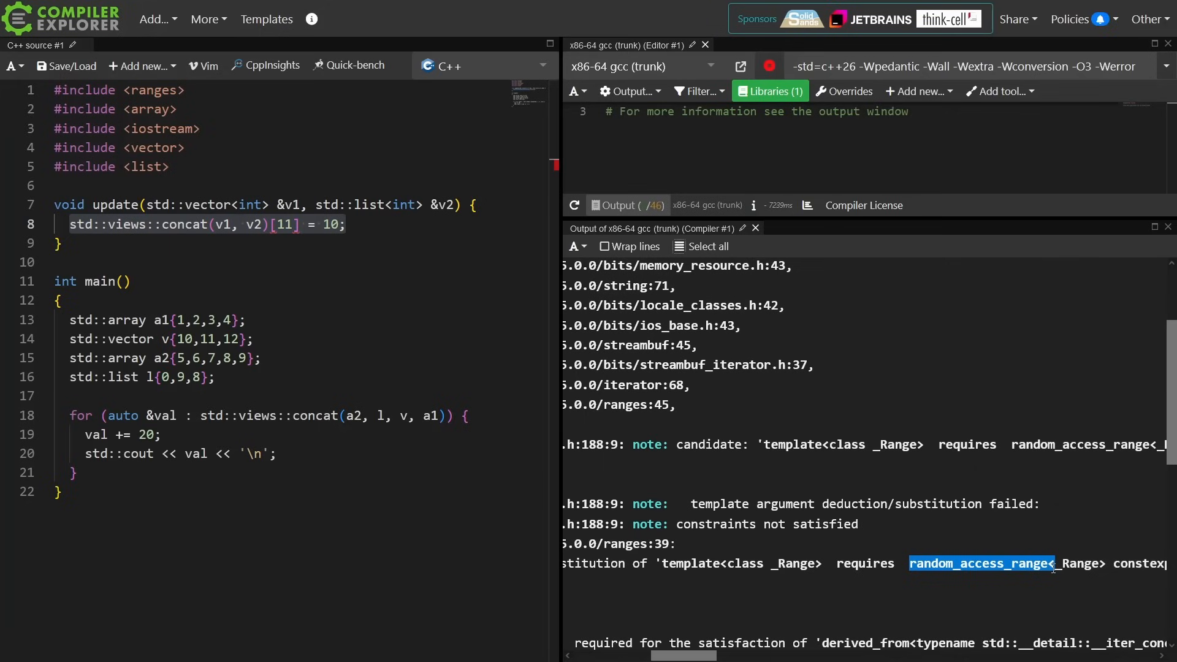